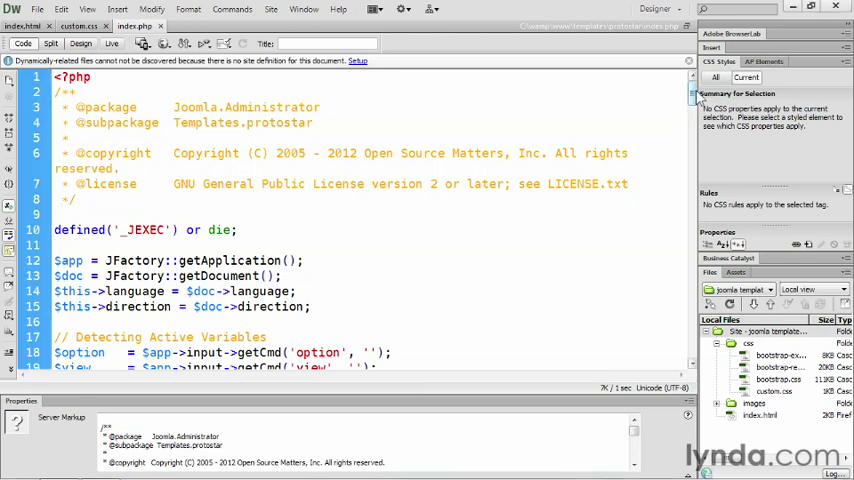
- Scroll from the file header down to the Detecting Active Variables section and fullWidth if/else block
{"action": "scroll", "scroll_direction": "down", "scroll_amount": 3}
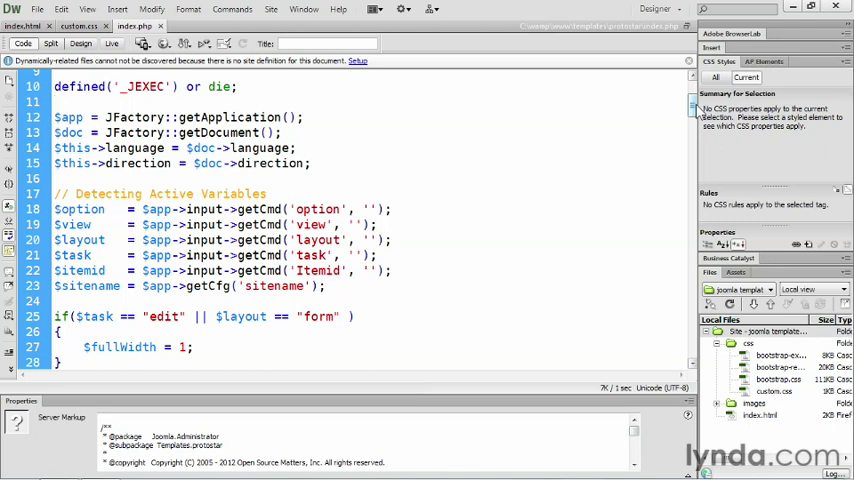
{"action": "left_click", "coordinate": [55, 101]}
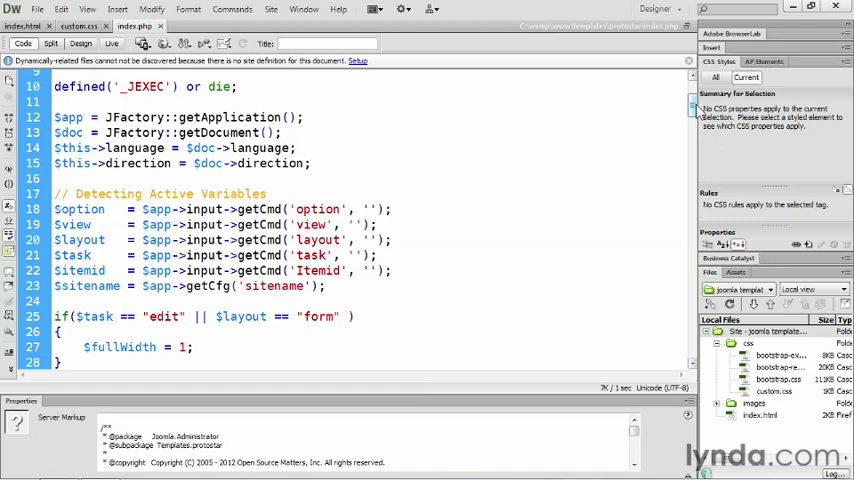
{"action": "left_click", "coordinate": [56, 102]}
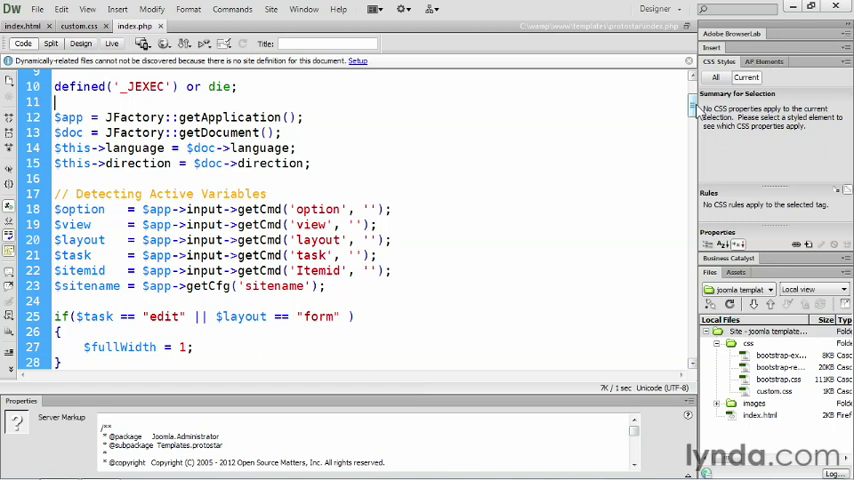
{"action": "left_click", "coordinate": [55, 102]}
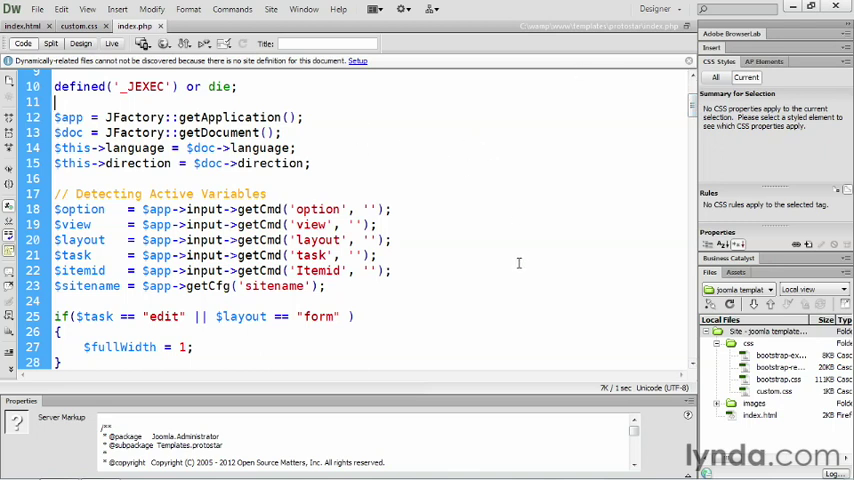
{"action": "scroll", "scroll_direction": "down", "scroll_amount": 3}
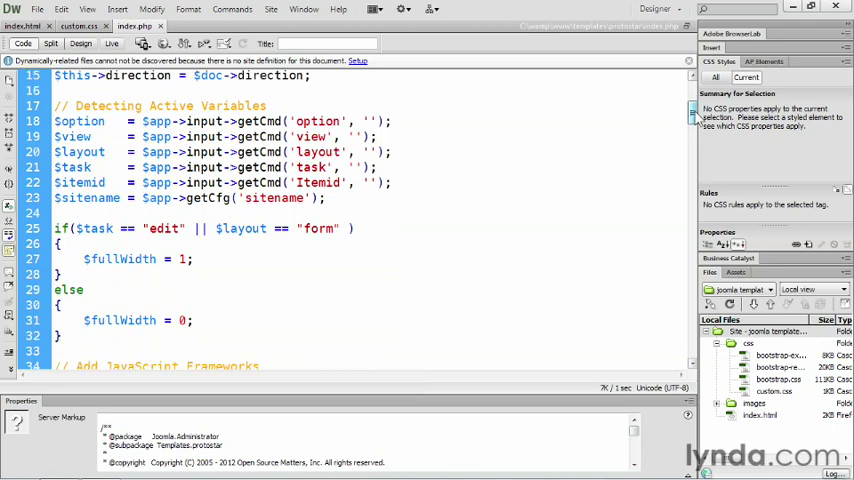
- Scroll down to line 74 where the DOCTYPE, html and head with Google Font code begin
{"action": "scroll", "scroll_direction": "down", "scroll_amount": 3}
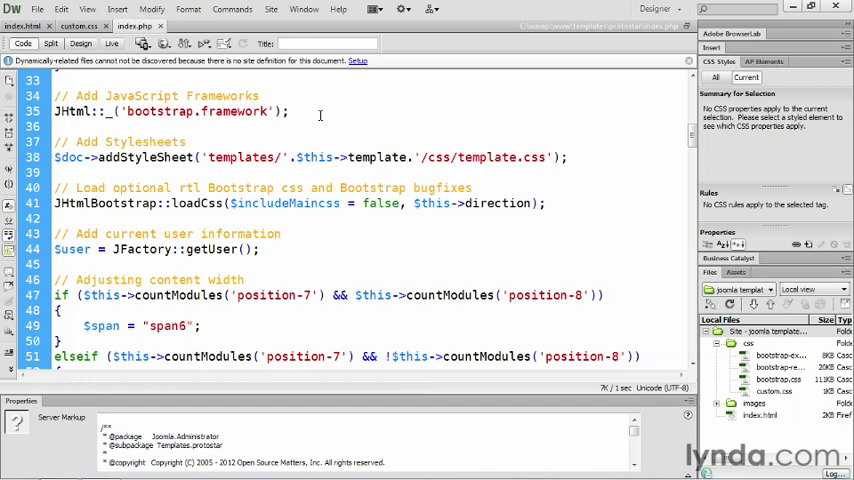
{"action": "scroll", "scroll_direction": "down", "scroll_amount": 3}
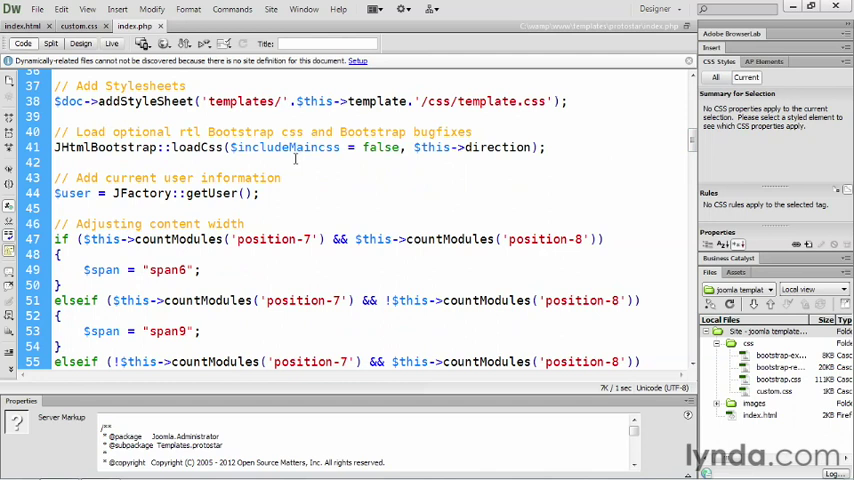
{"action": "scroll", "scroll_direction": "down", "scroll_amount": 3}
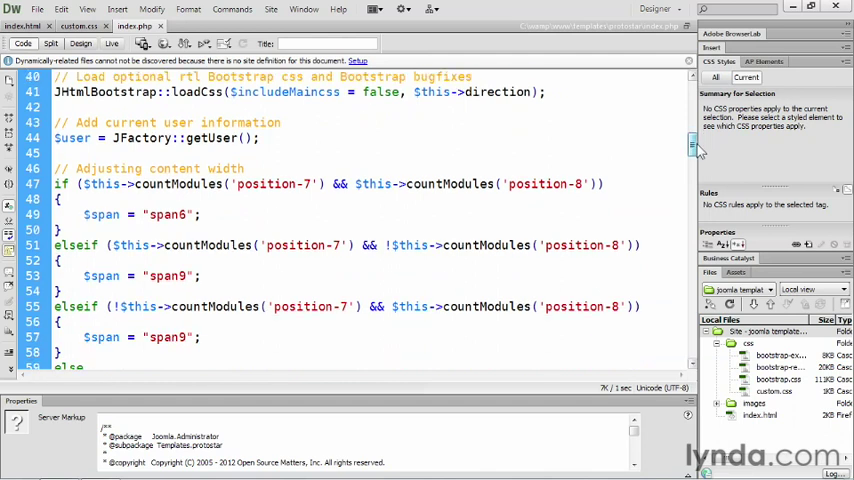
{"action": "scroll", "scroll_direction": "down", "scroll_amount": 3}
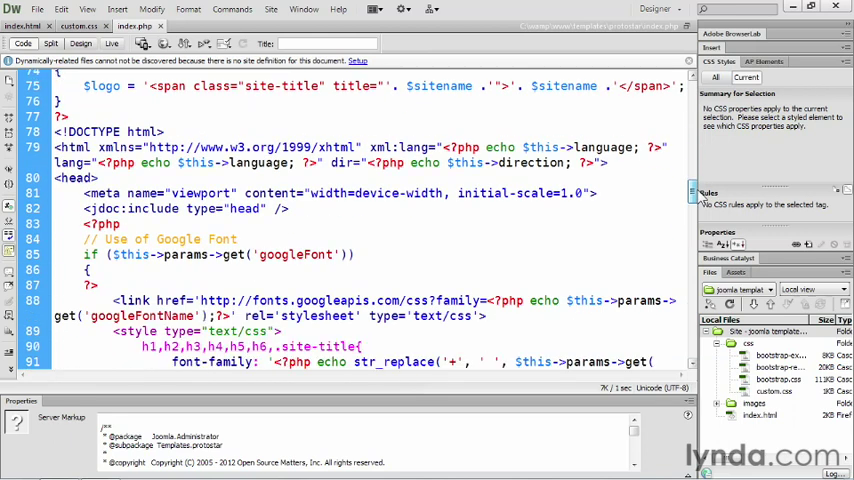
- Scroll back up to lines 68–84 showing the logo and site-title if/else branches
{"action": "scroll", "scroll_direction": "down", "scroll_amount": 3}
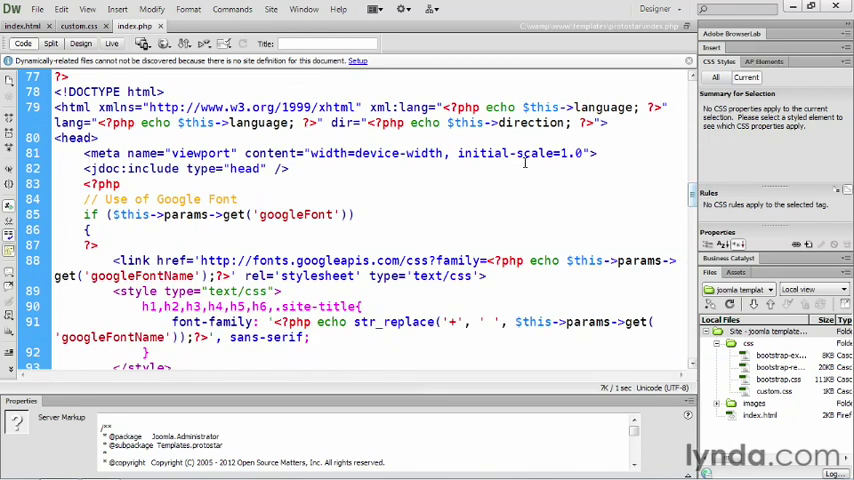
{"action": "mouse_move", "coordinate": [513, 230]}
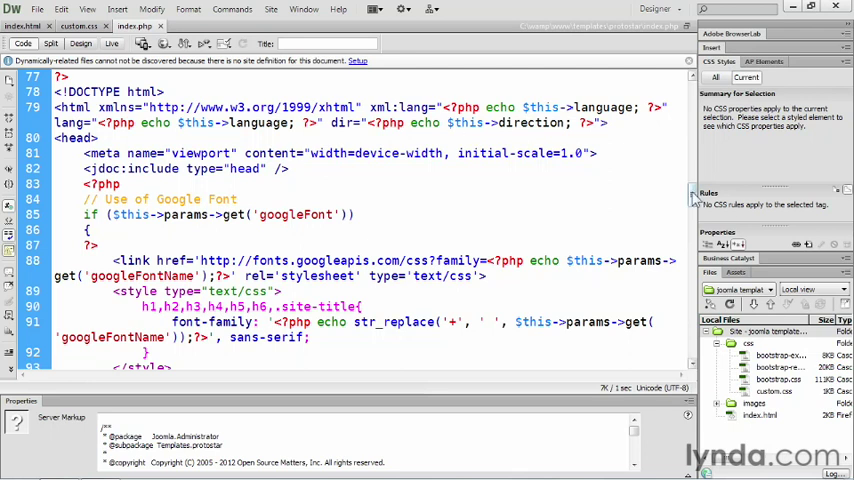
{"action": "scroll", "scroll_direction": "up", "scroll_amount": 3}
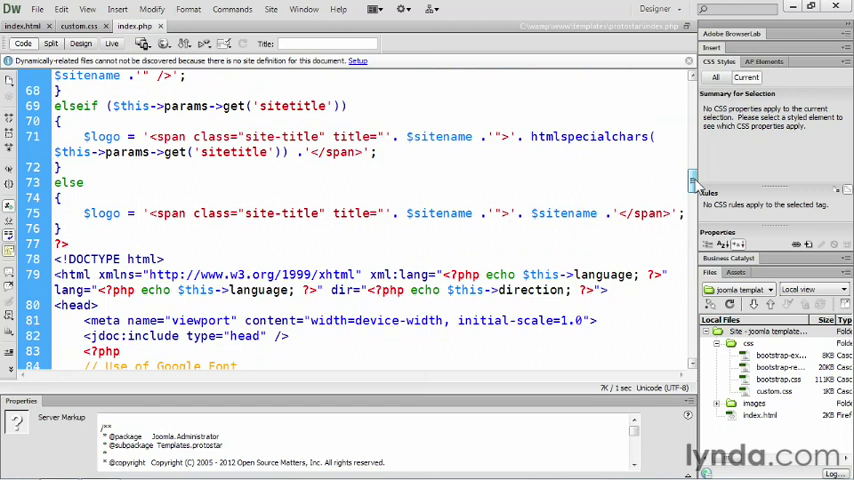
- Scroll past the template colour styles to the body tag at line 132 and header markup
{"action": "scroll", "scroll_direction": "down", "scroll_amount": 3}
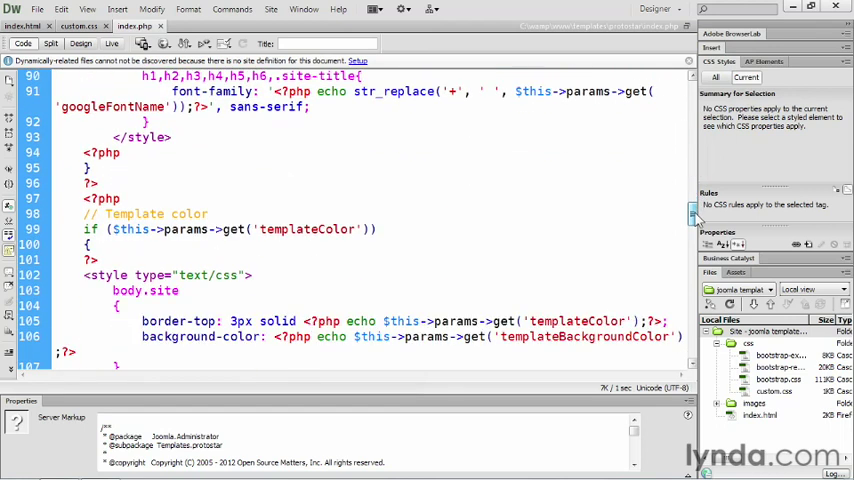
{"action": "scroll", "scroll_direction": "down", "scroll_amount": 3}
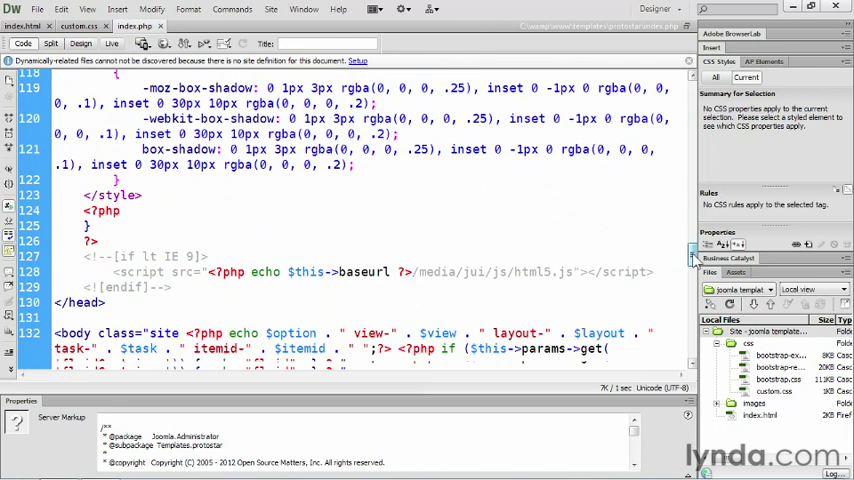
{"action": "scroll", "scroll_direction": "down", "scroll_amount": 3}
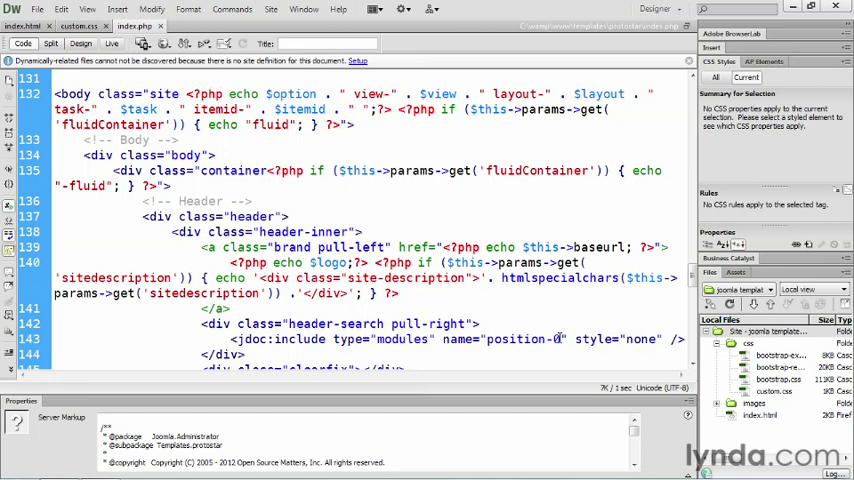
- Scroll down to the sidebar and content jdoc:include lines around 156–173
{"action": "scroll", "scroll_direction": "down", "scroll_amount": 3}
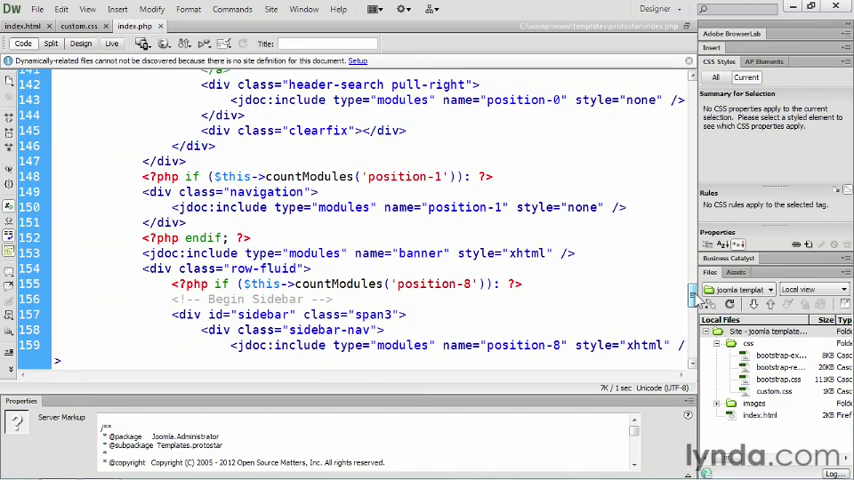
{"action": "scroll", "scroll_direction": "down", "scroll_amount": 3}
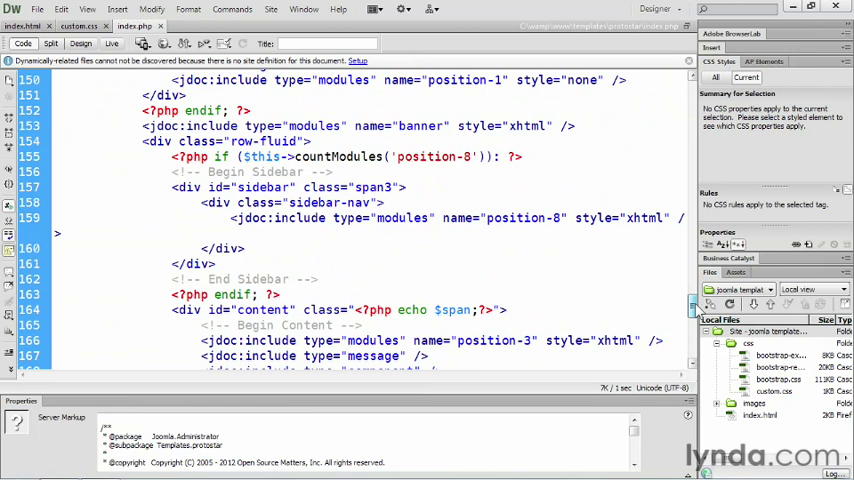
{"action": "scroll", "scroll_direction": "down", "scroll_amount": 3}
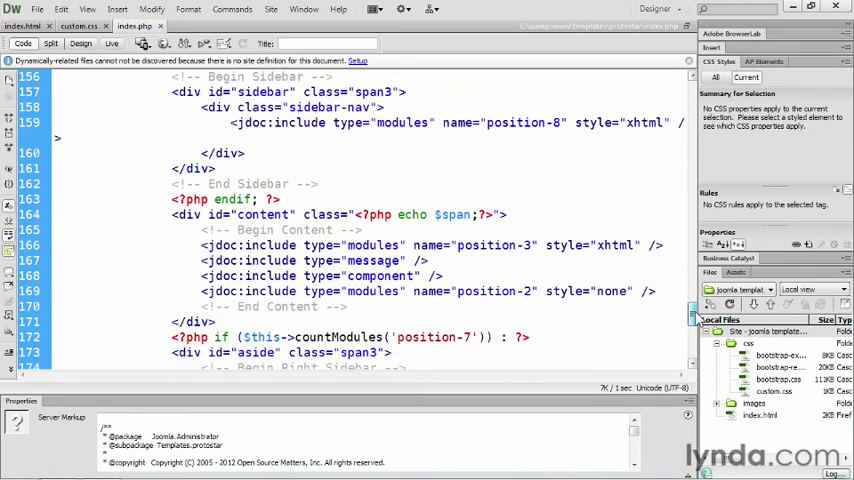